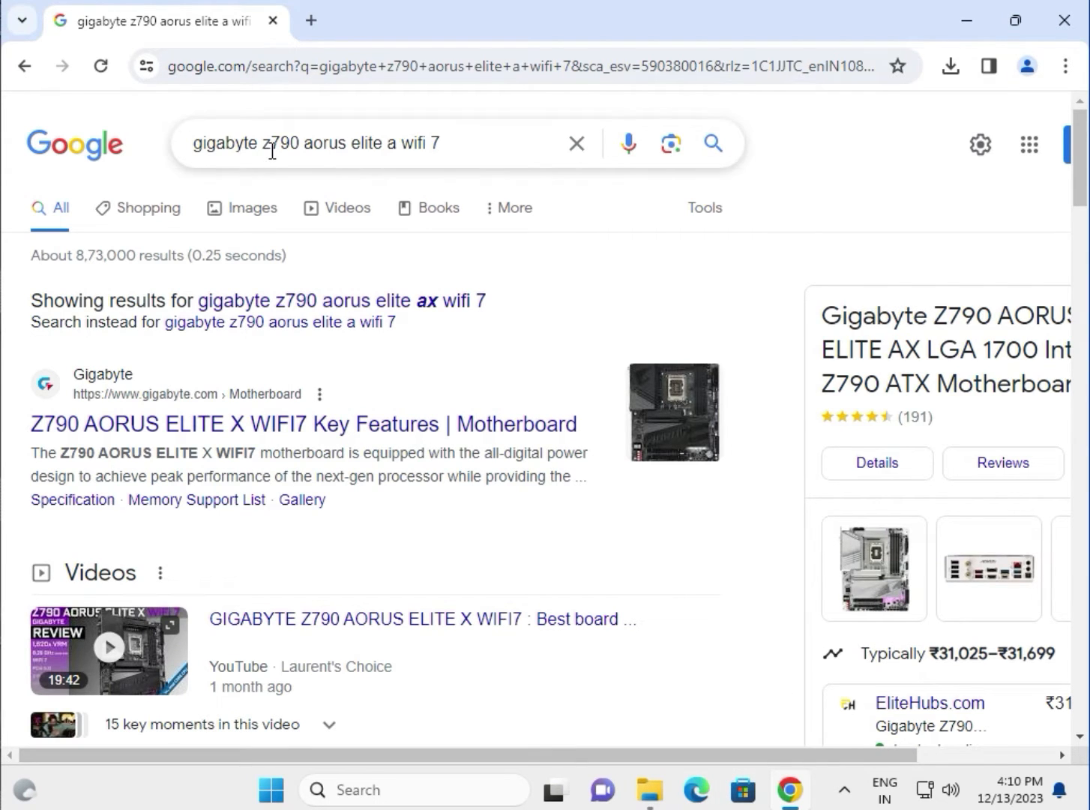
mouse_move(364, 155)
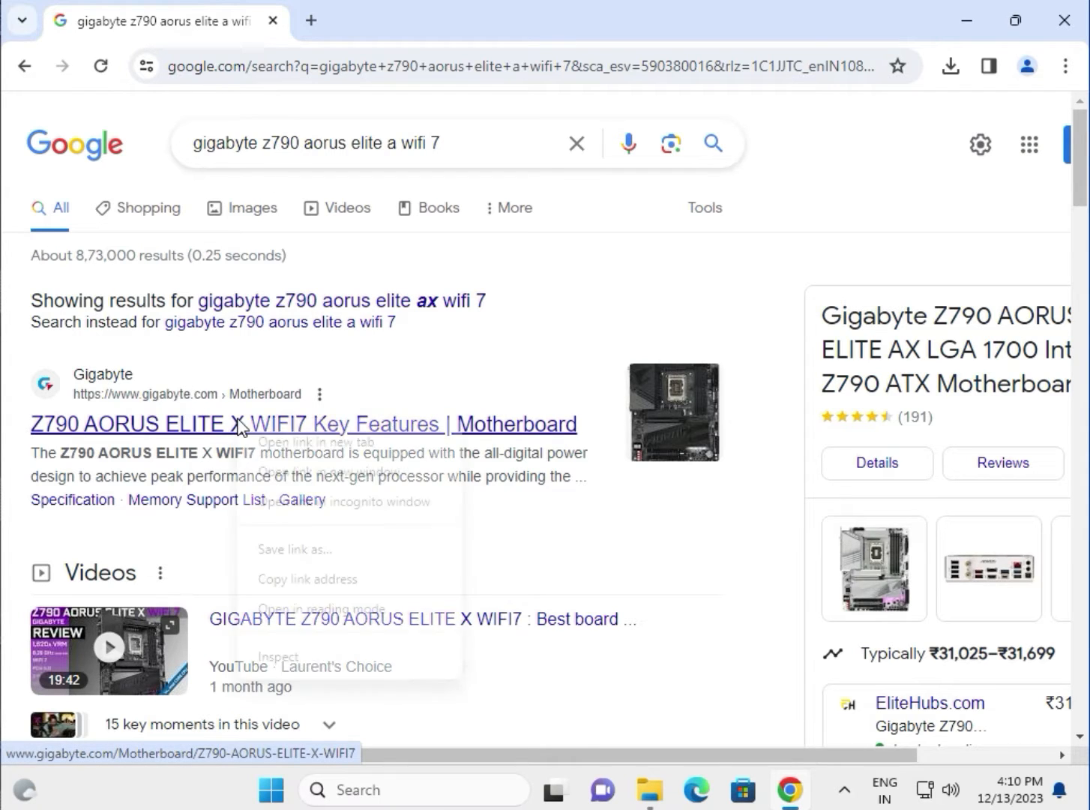
Open the Gigabyte Z790 AORUS ELITE X WIFI7 search result in a new tab.
left_click(272, 441)
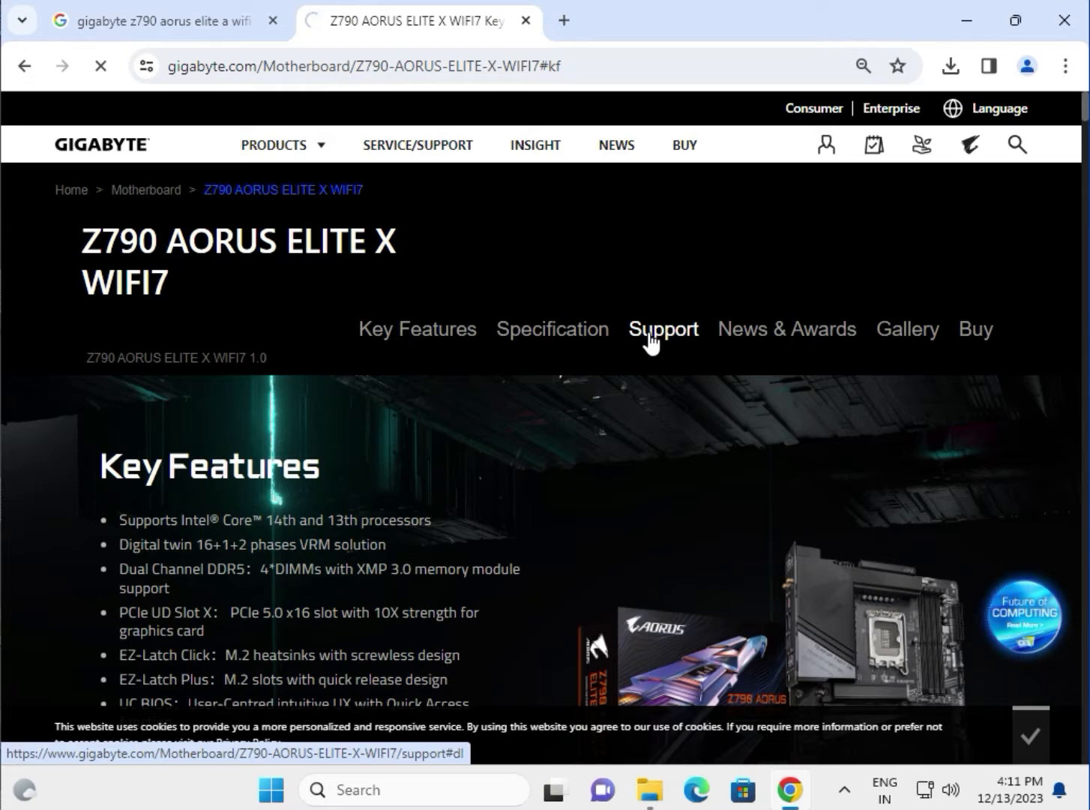
Go to the board's Support section and select the 1.1 revision.
left_click(663, 329)
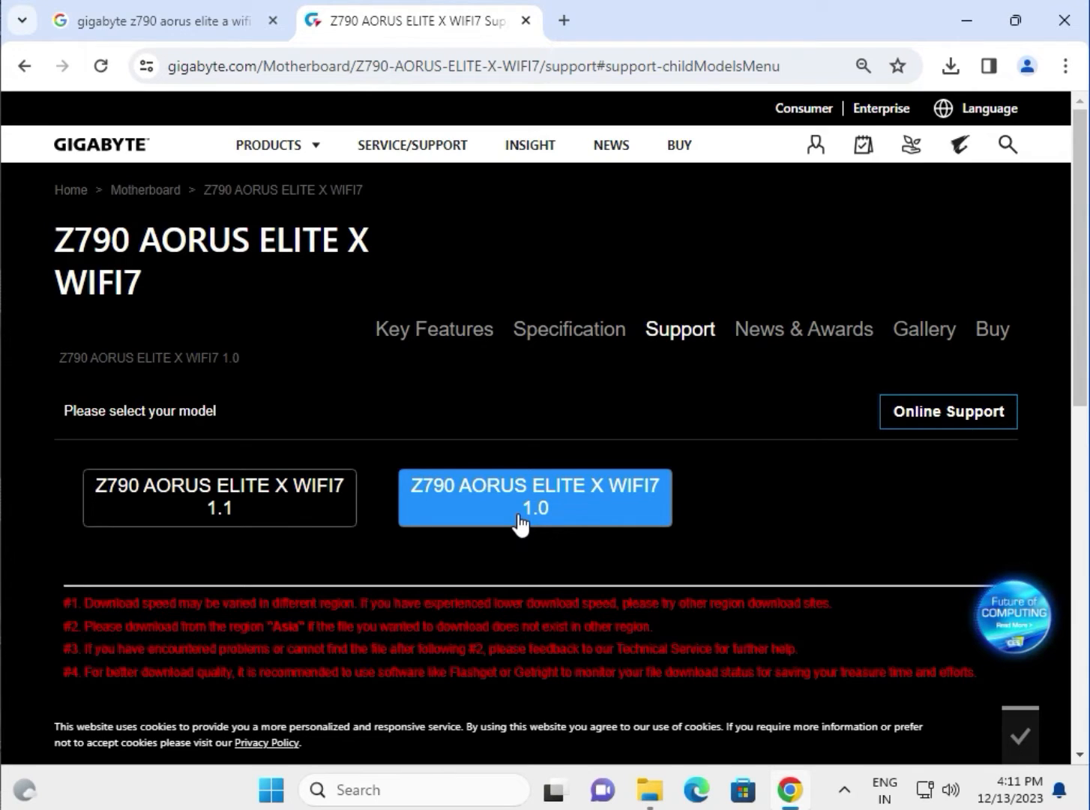
left_click(219, 498)
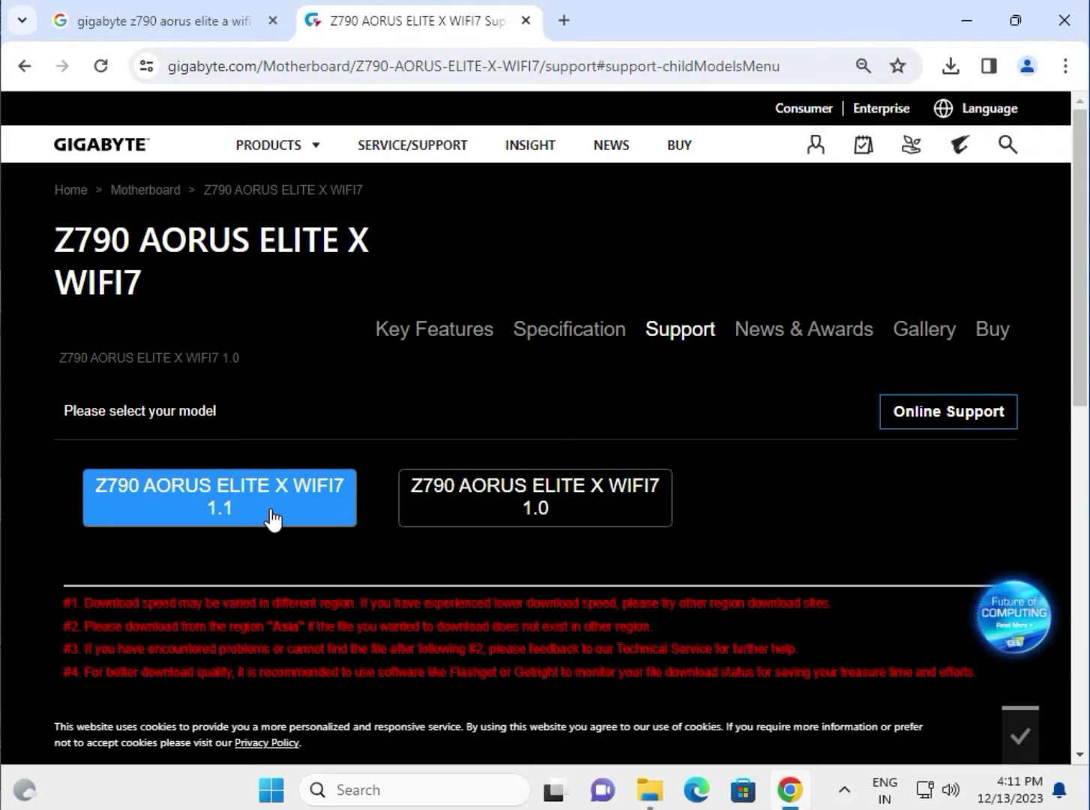
left_click(218, 499)
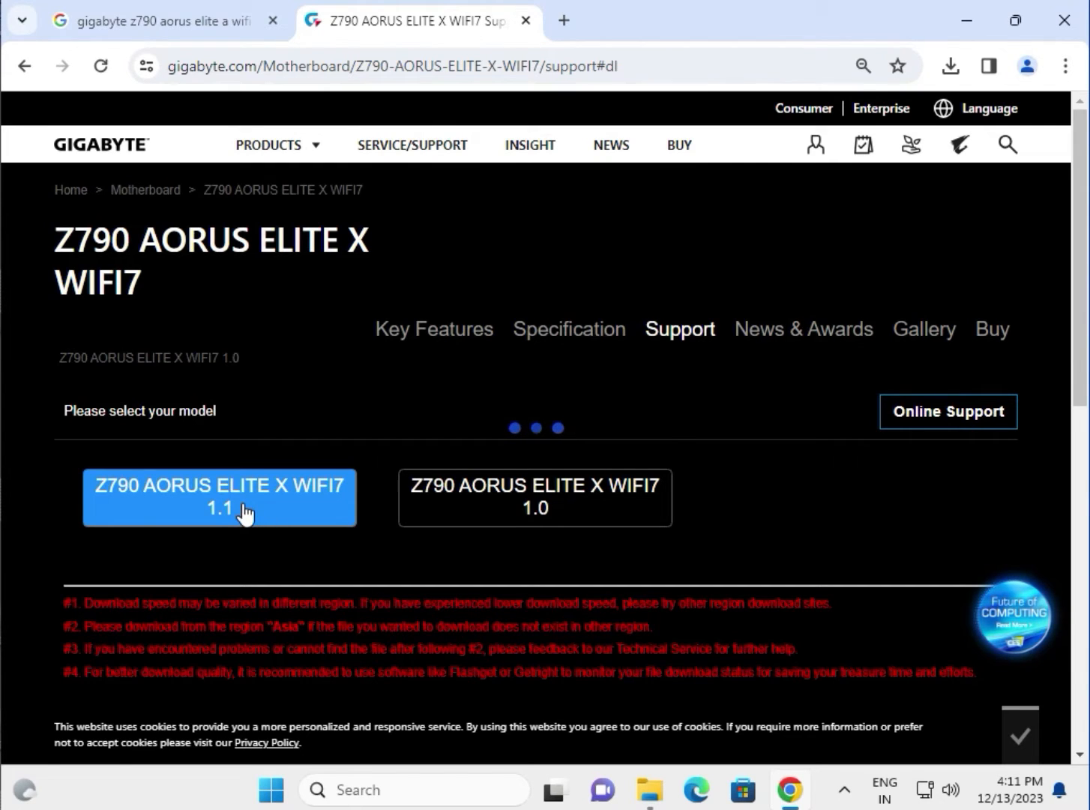
Show revision 1.1 downloads and filter drivers to Windows 11 64bit.
left_click(219, 498)
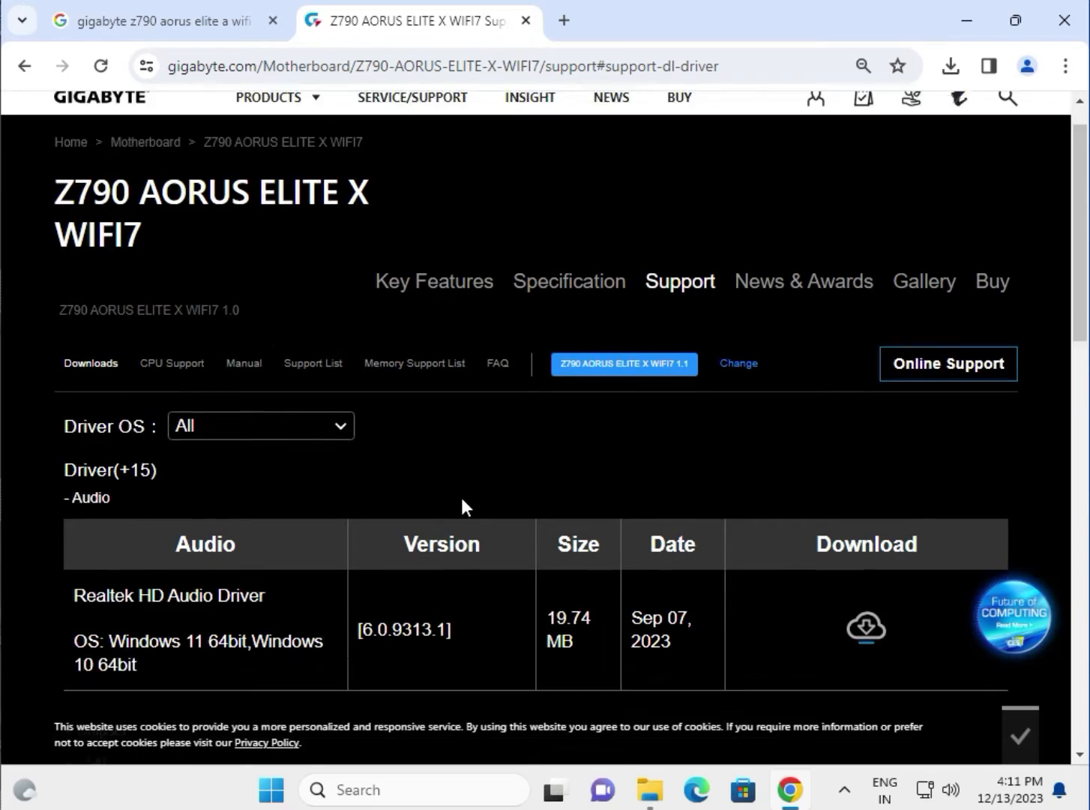
scroll("down", 3)
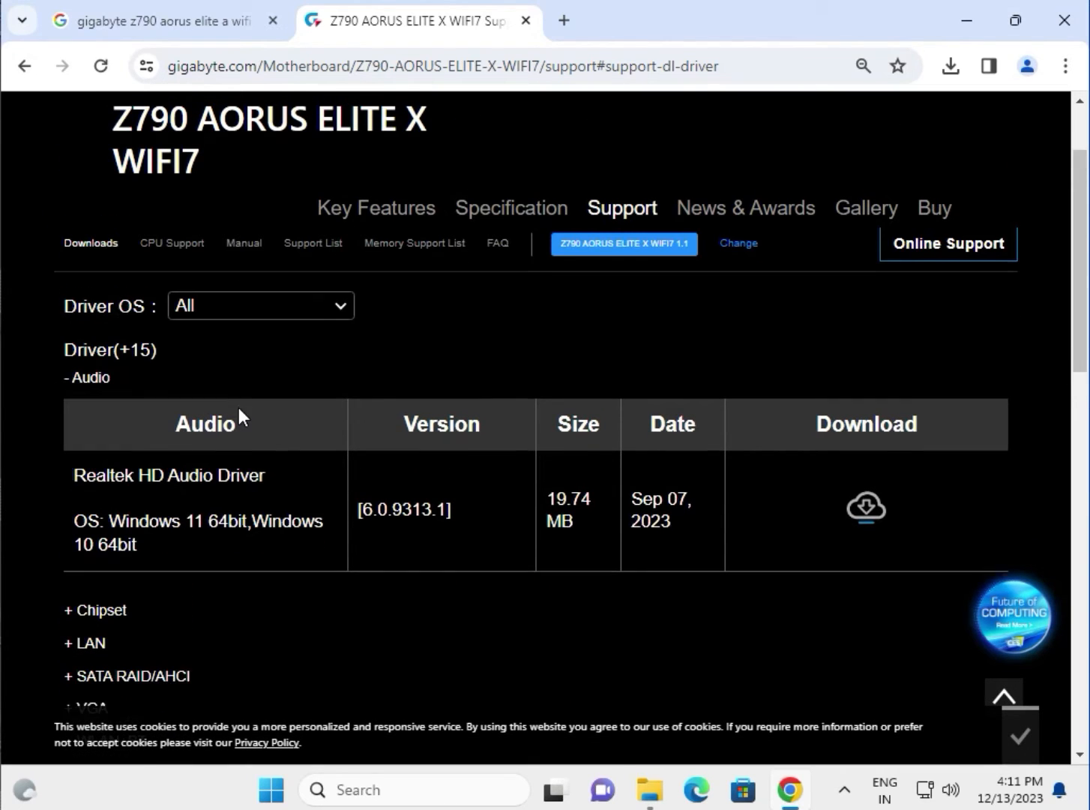
left_click(260, 306)
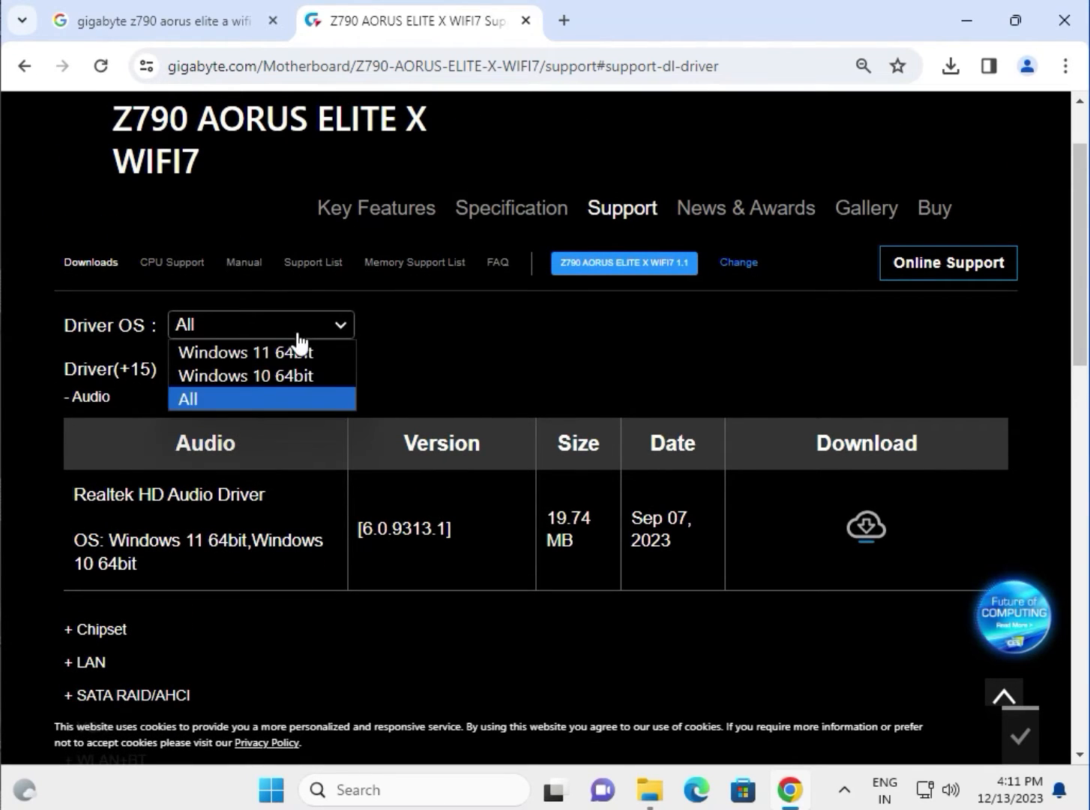
mouse_move(302, 360)
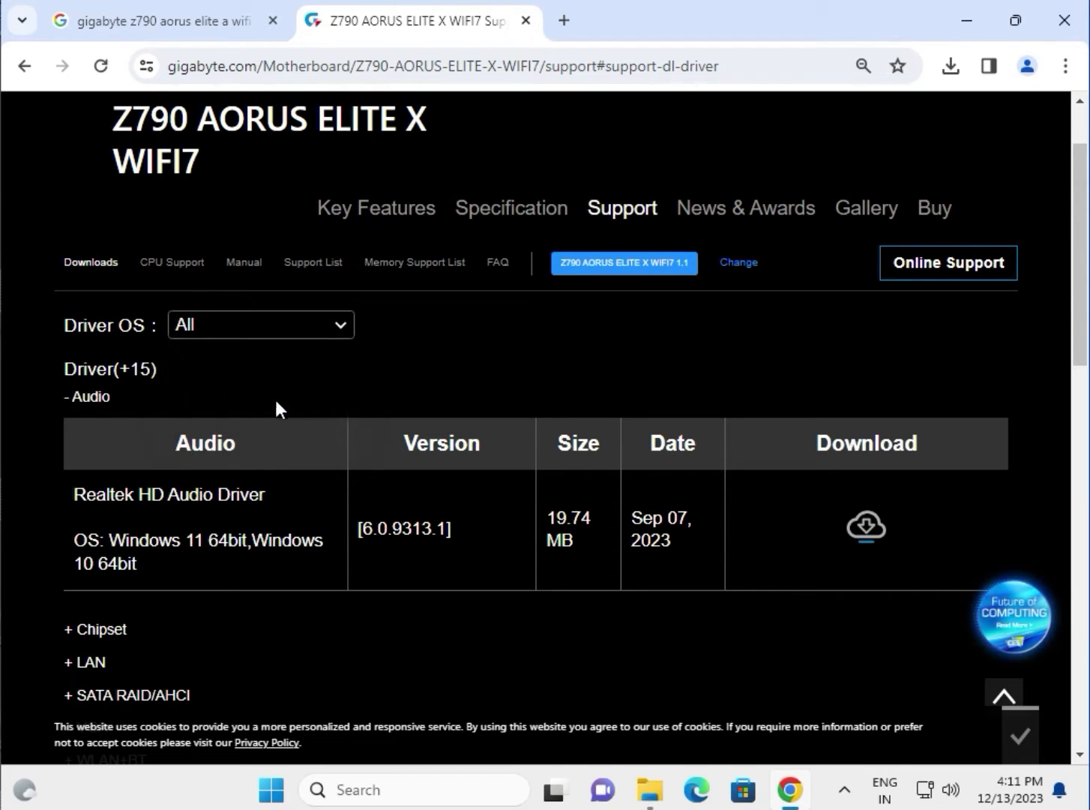
mouse_move(280, 469)
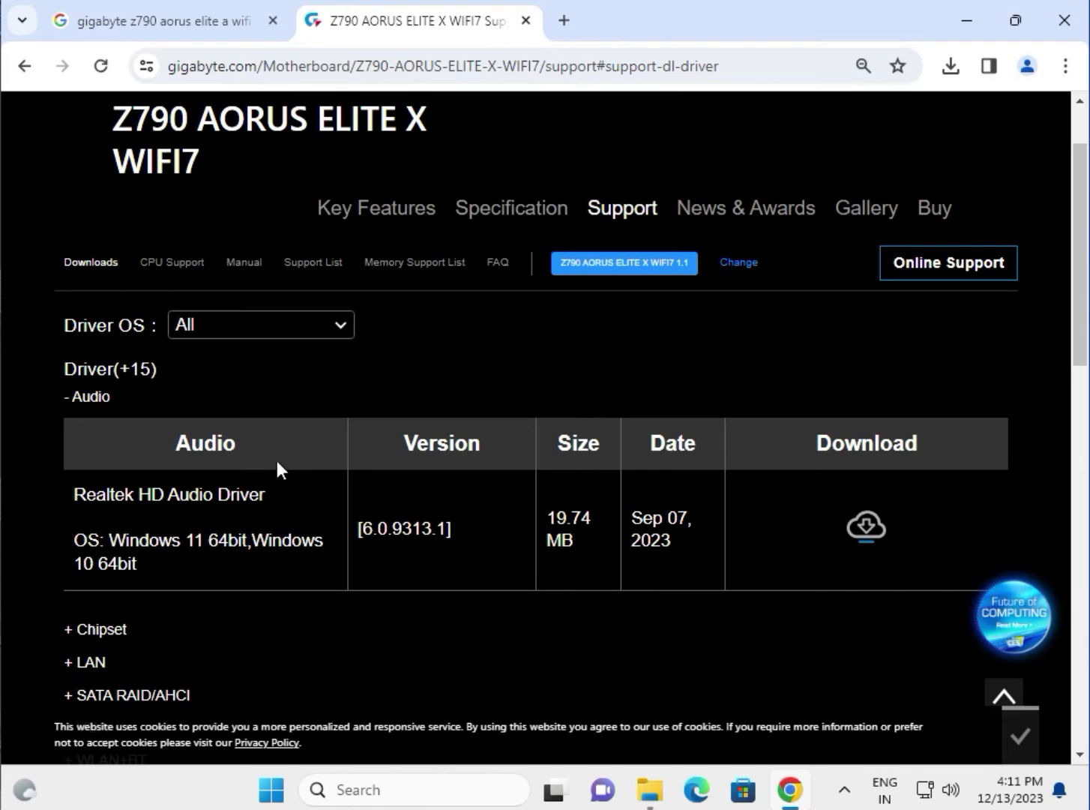
mouse_move(279, 363)
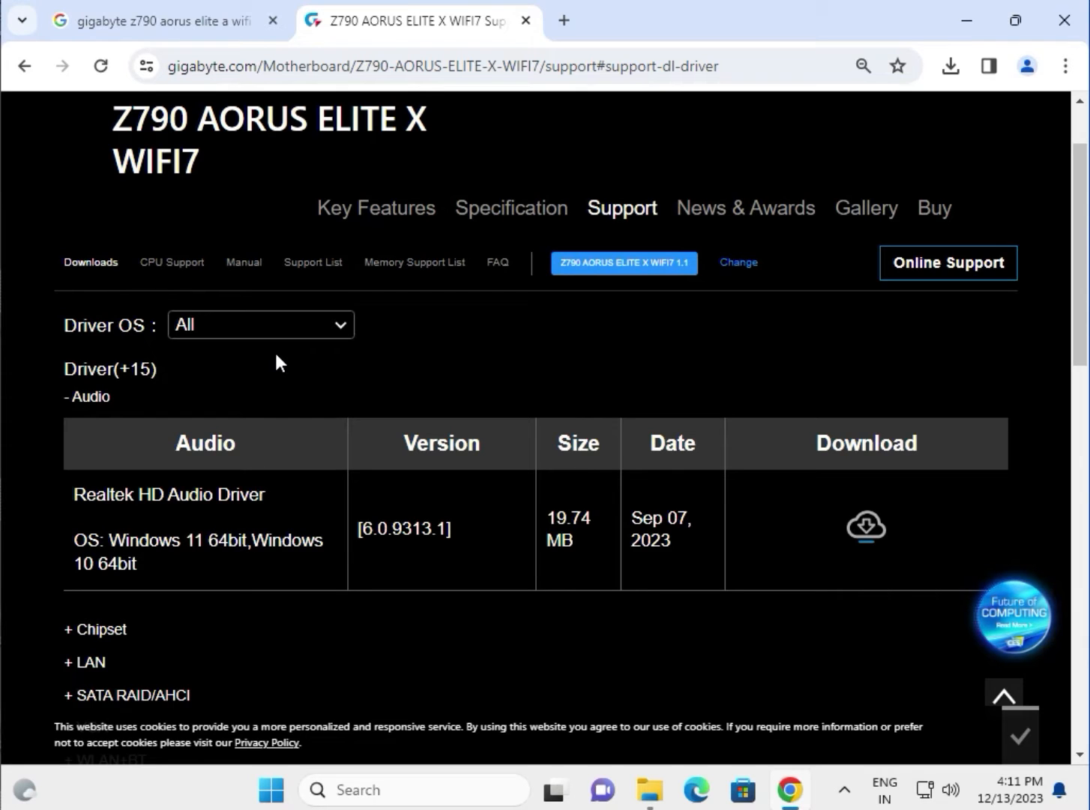
left_click(260, 325)
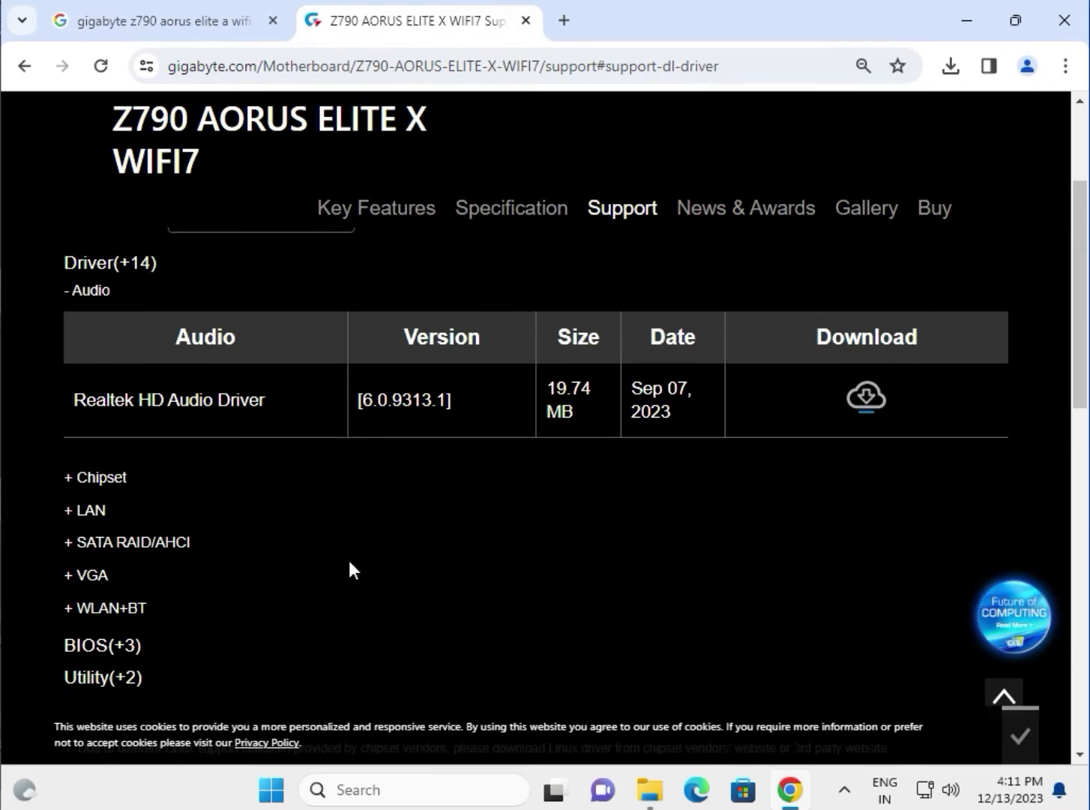
mouse_move(561, 406)
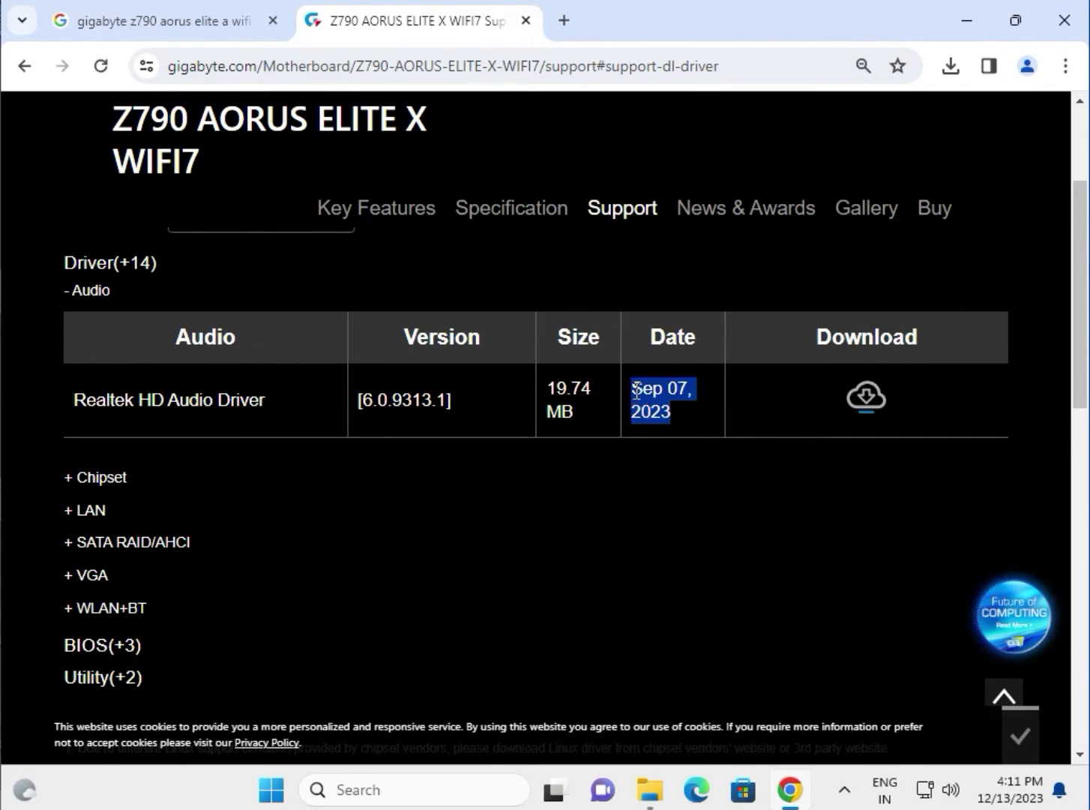
mouse_move(86, 489)
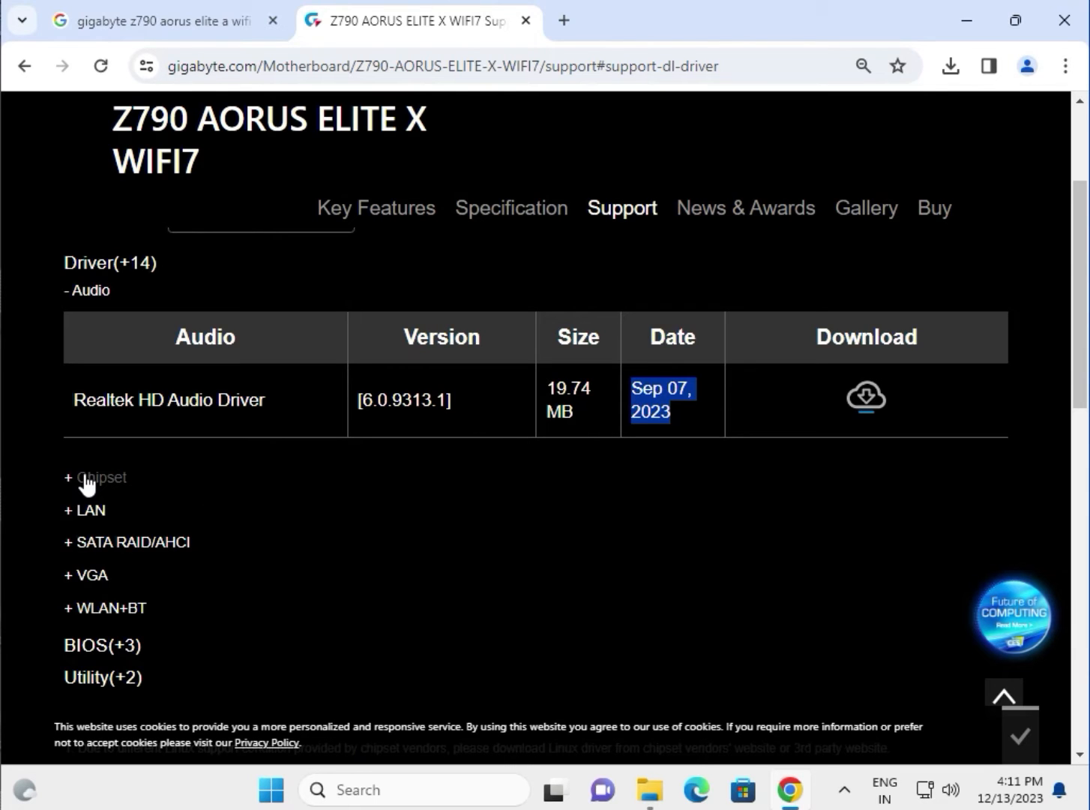
mouse_move(95, 564)
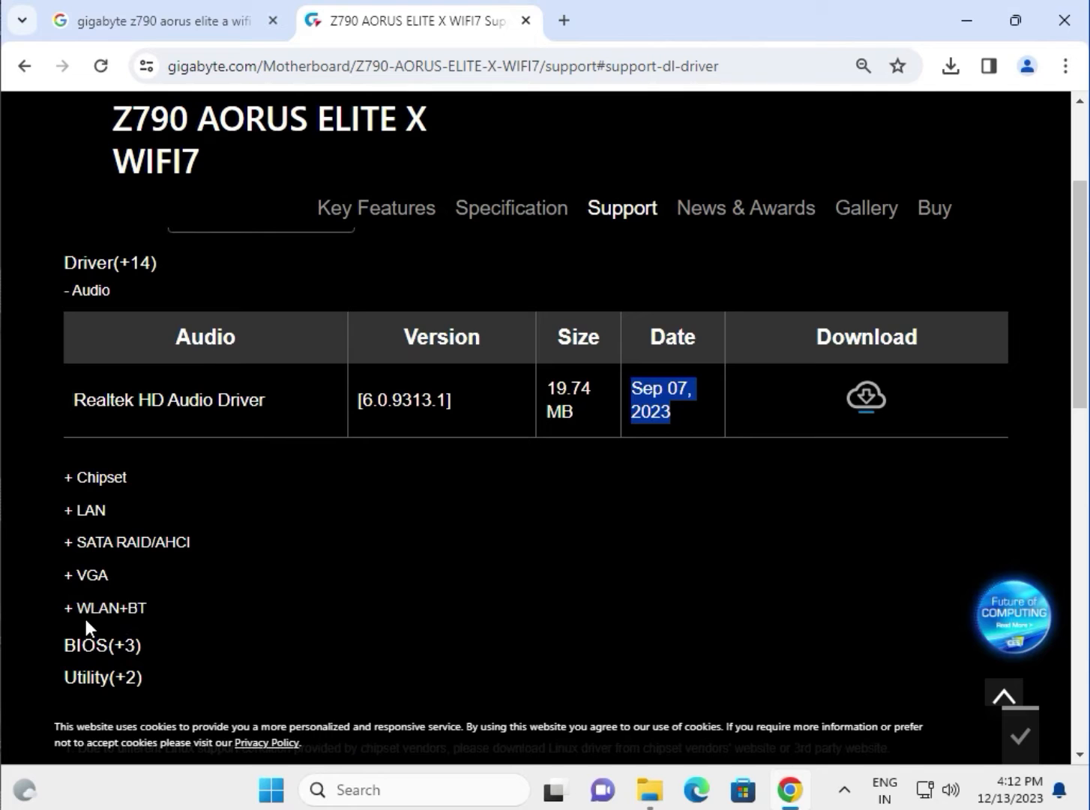
Expand the WLAN+BT driver list, view BIOS versions, and scroll back up to Downloads.
left_click(108, 609)
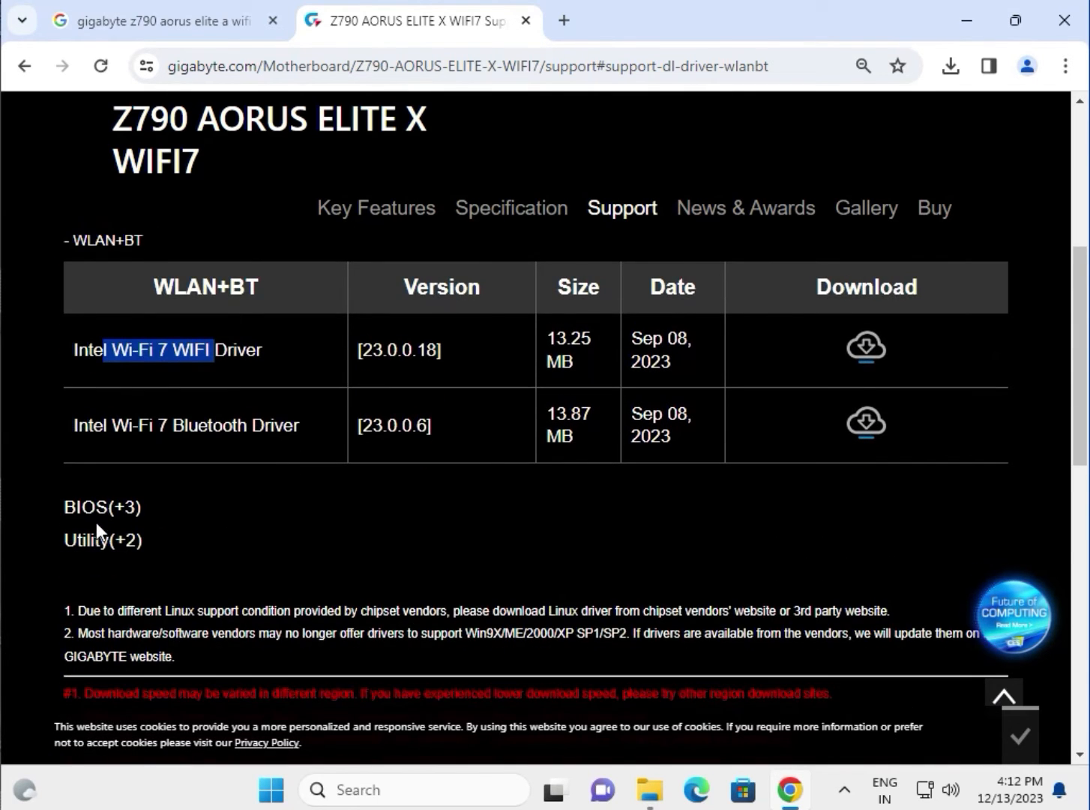
left_click(100, 507)
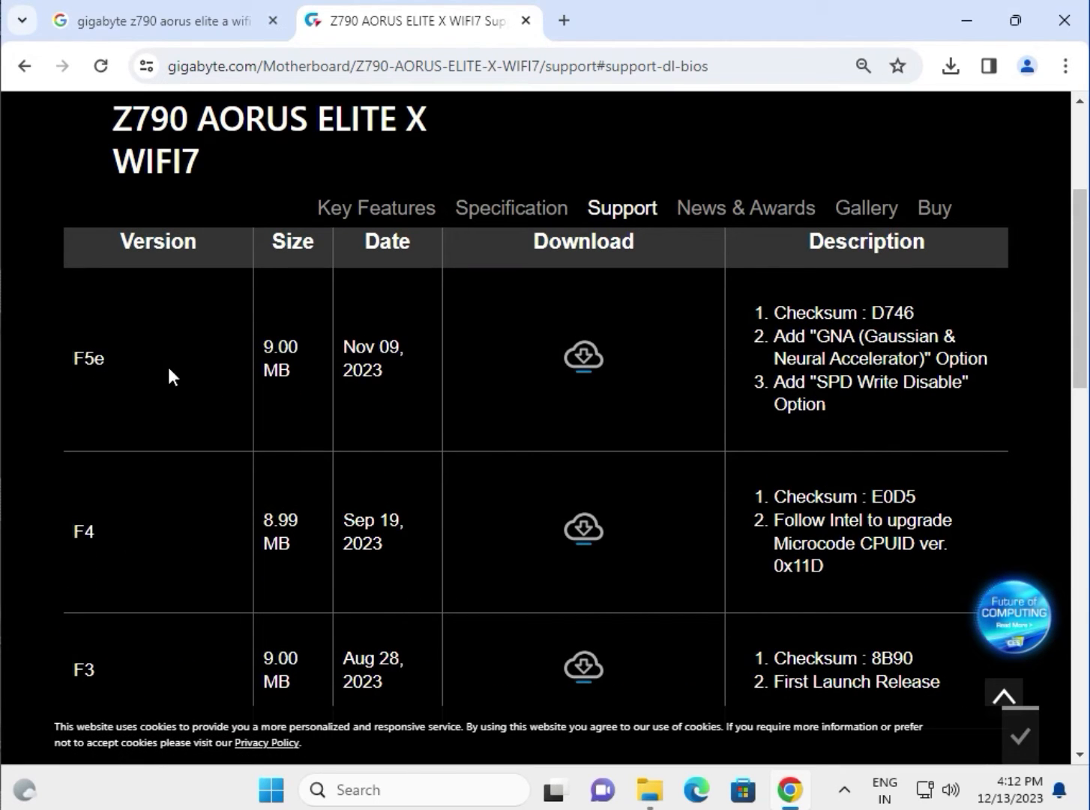
mouse_move(582, 358)
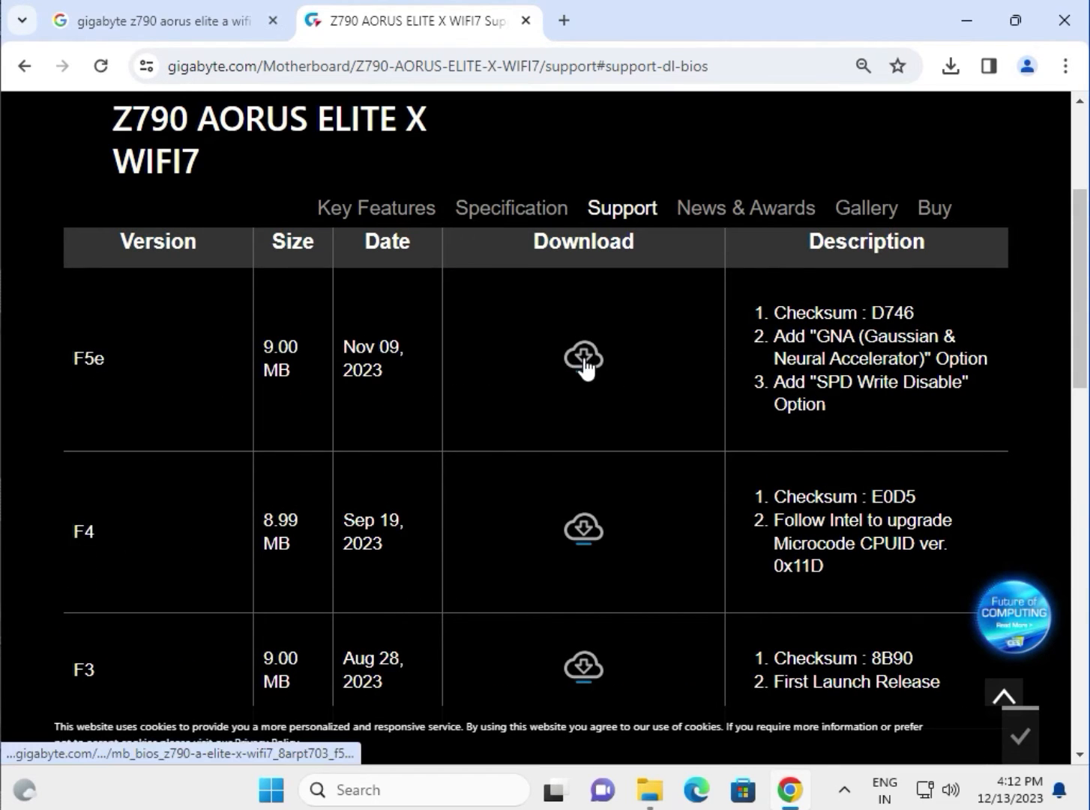
mouse_move(603, 454)
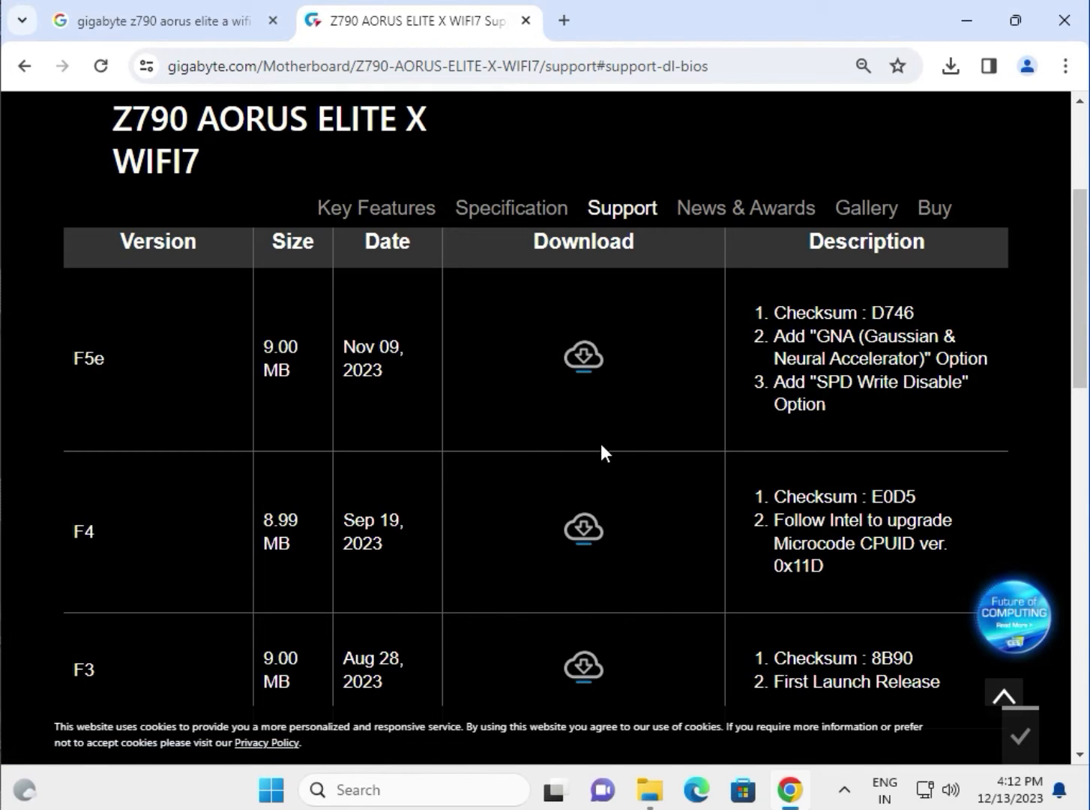
scroll("up", 3)
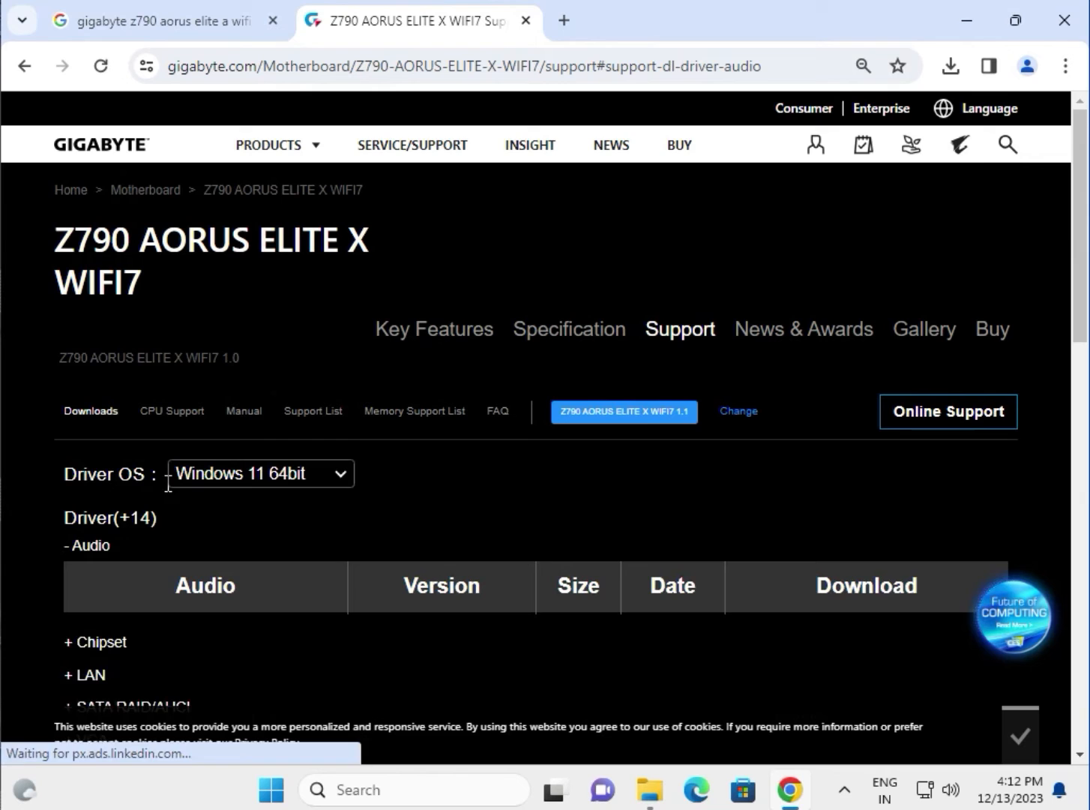
Download the Realtek HD Audio Driver zip and select its SETUP application.
scroll("down", 3)
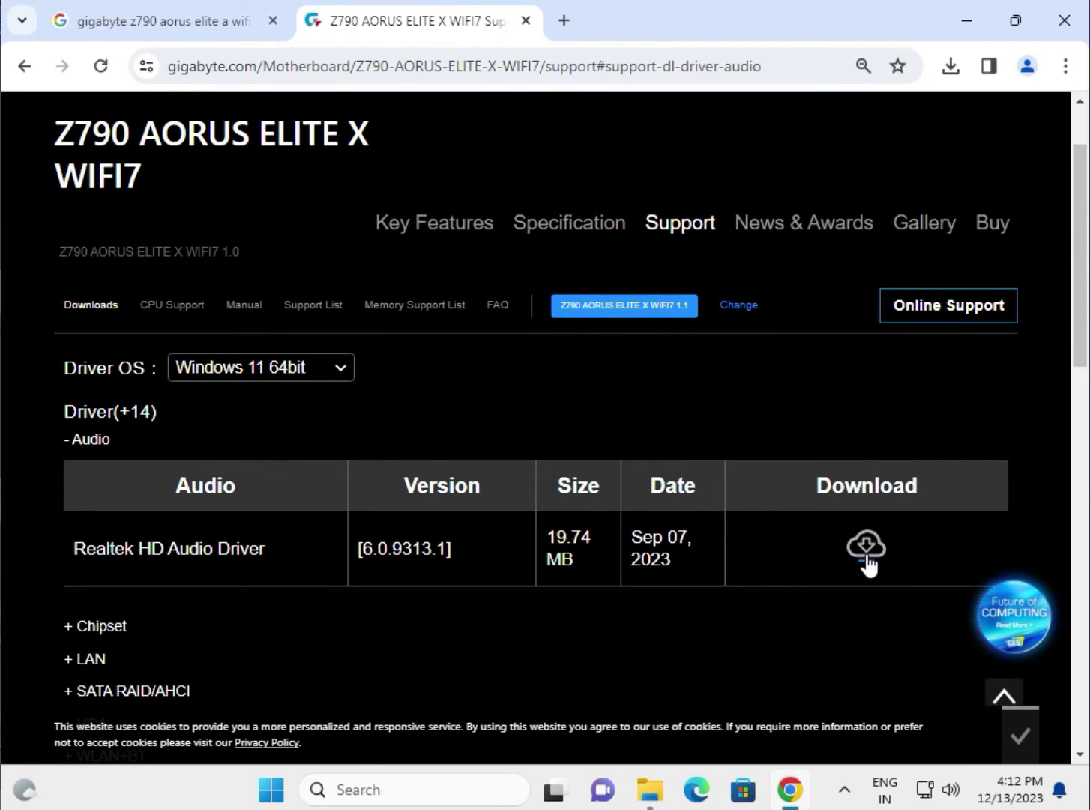
left_click(865, 546)
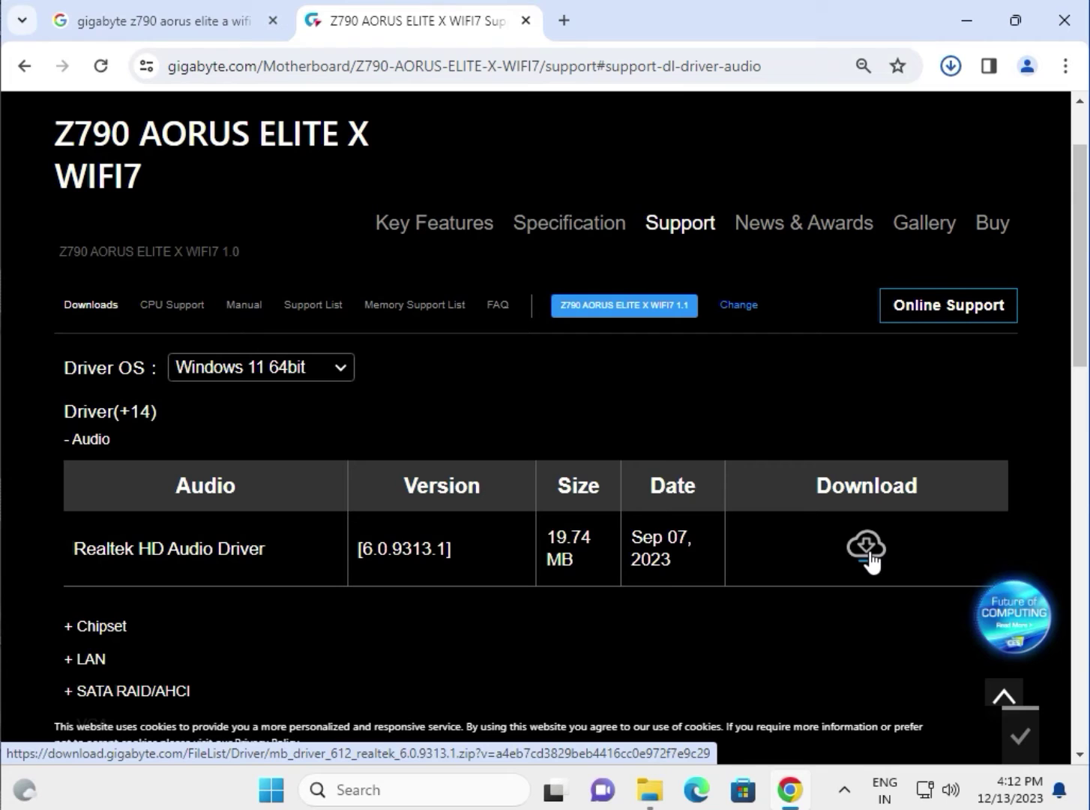
left_click(865, 545)
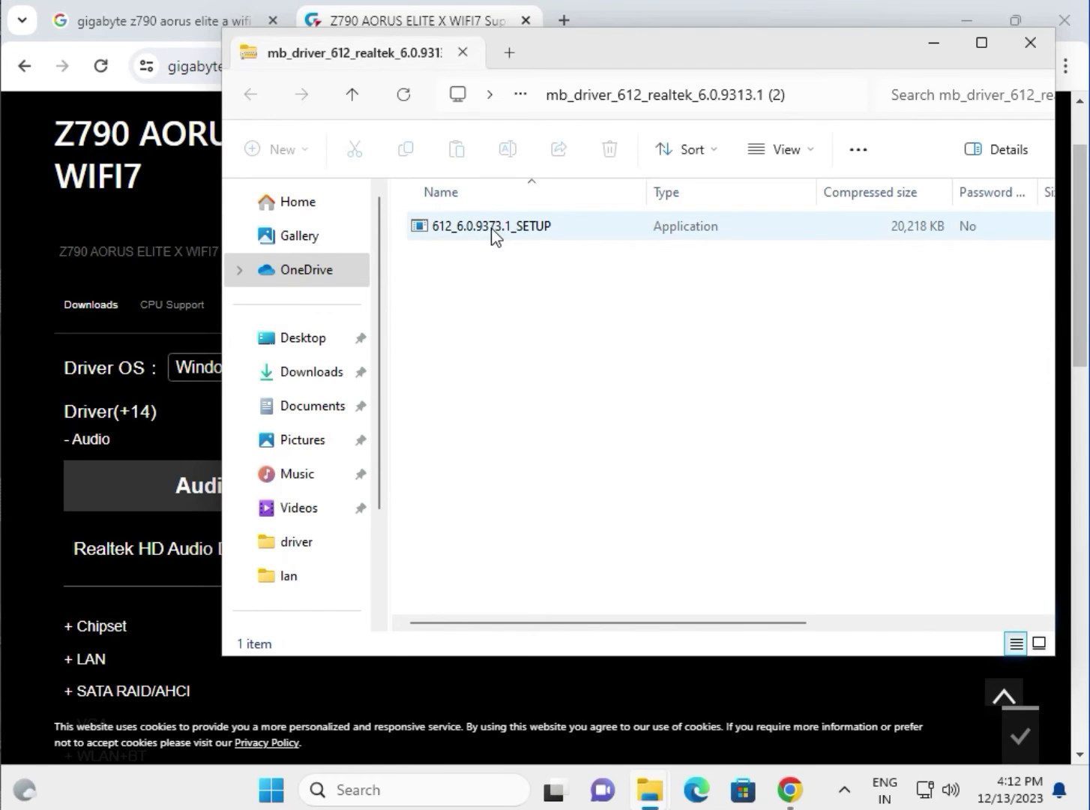
left_click(495, 226)
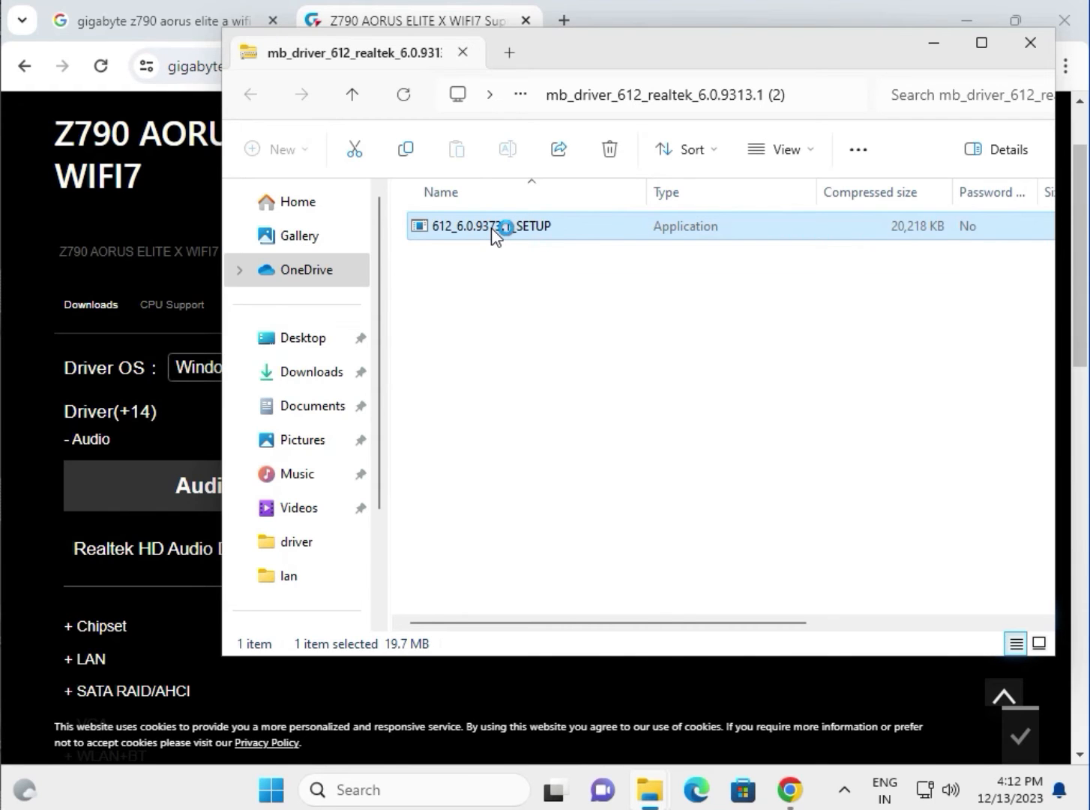
Launch 612_6.0.9373.1_SETUP and approve the User Account Control prompt with Yes.
double_click(486, 226)
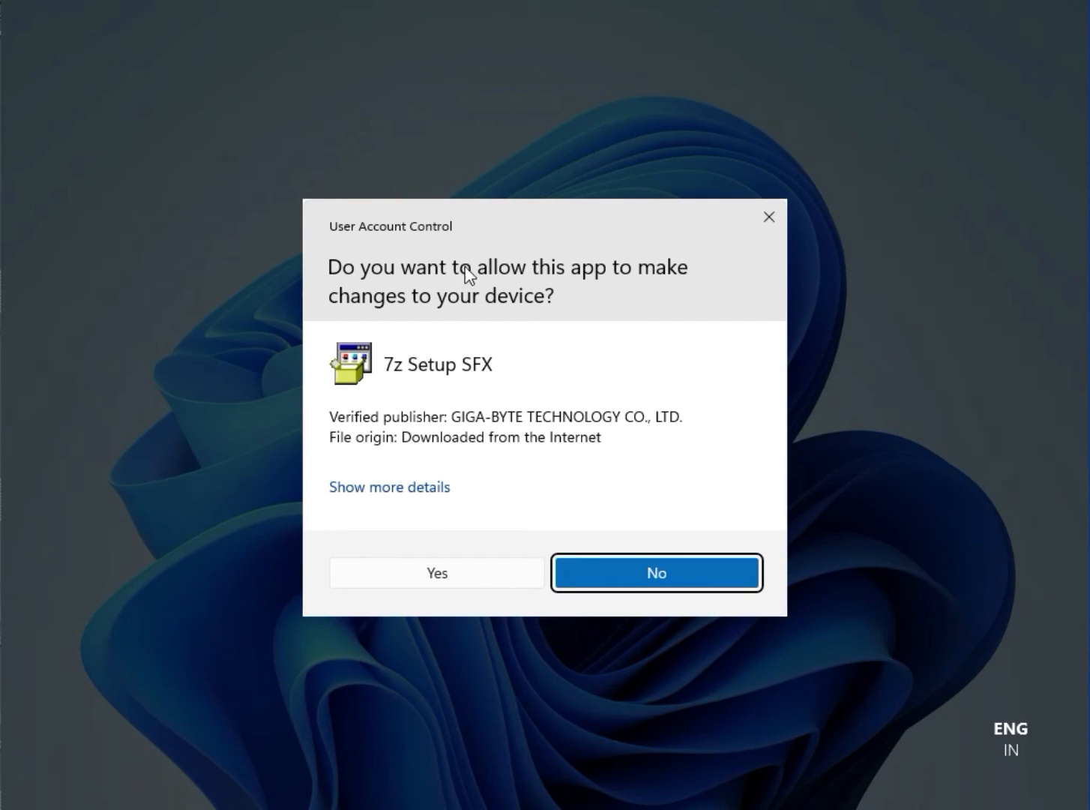
mouse_move(465, 600)
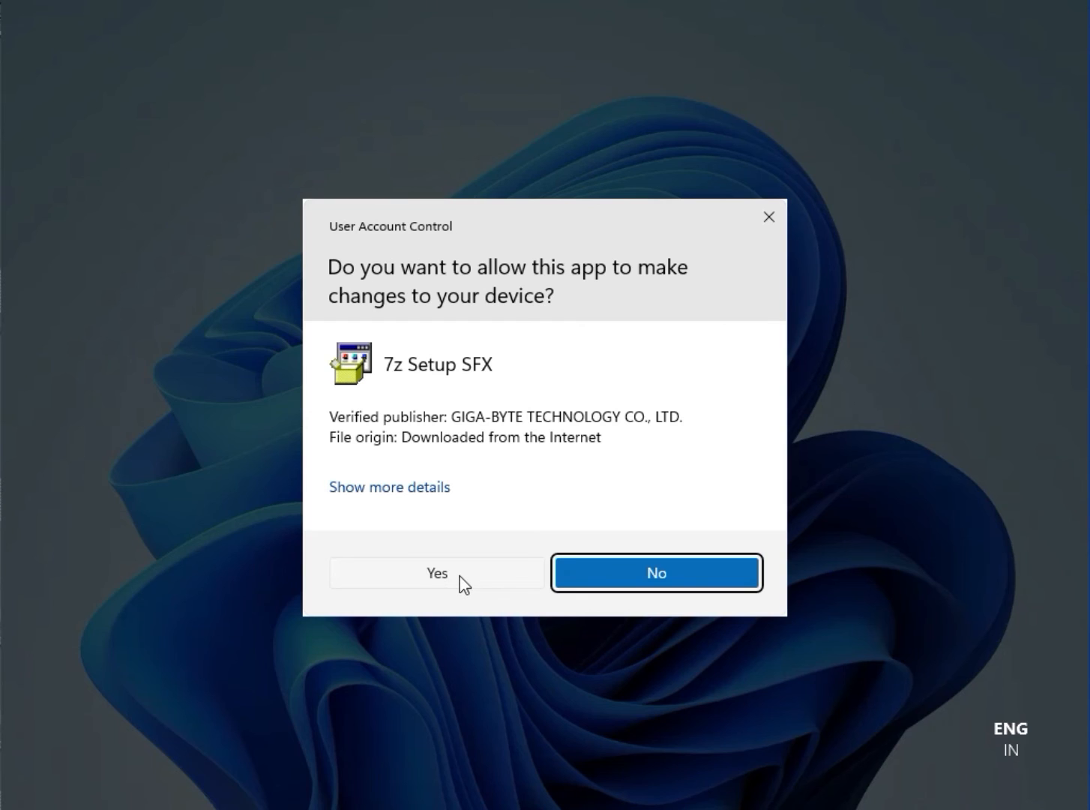
left_click(437, 573)
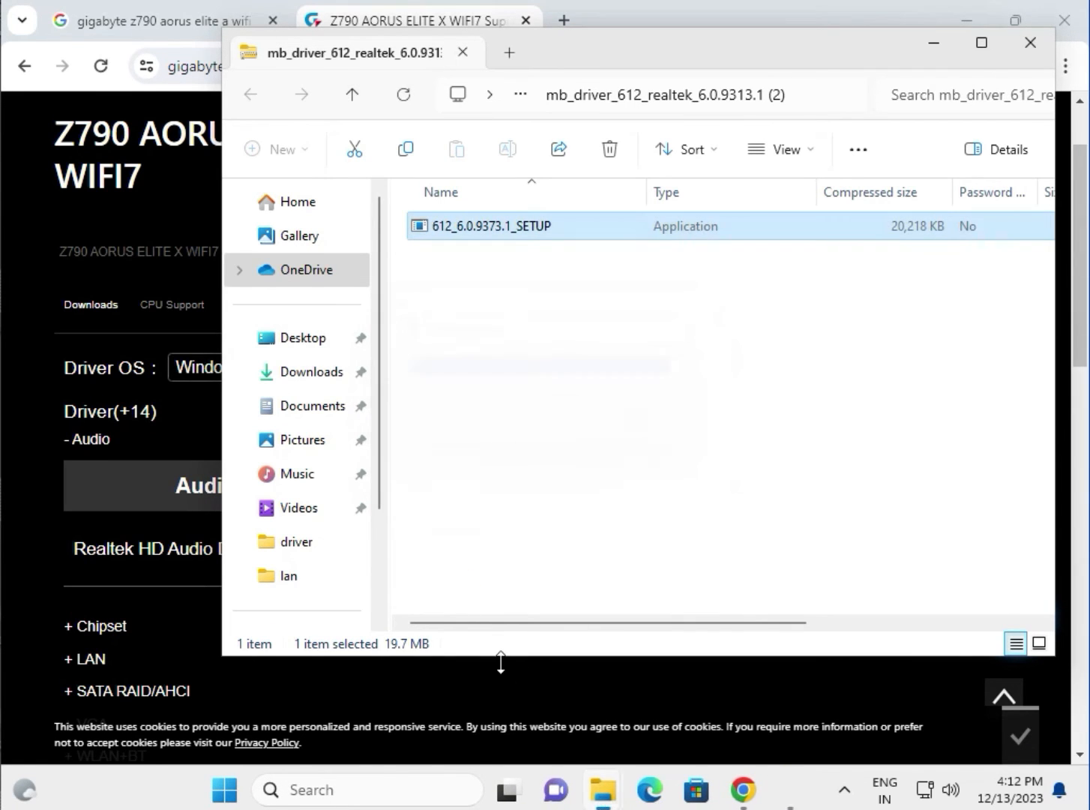
double_click(483, 225)
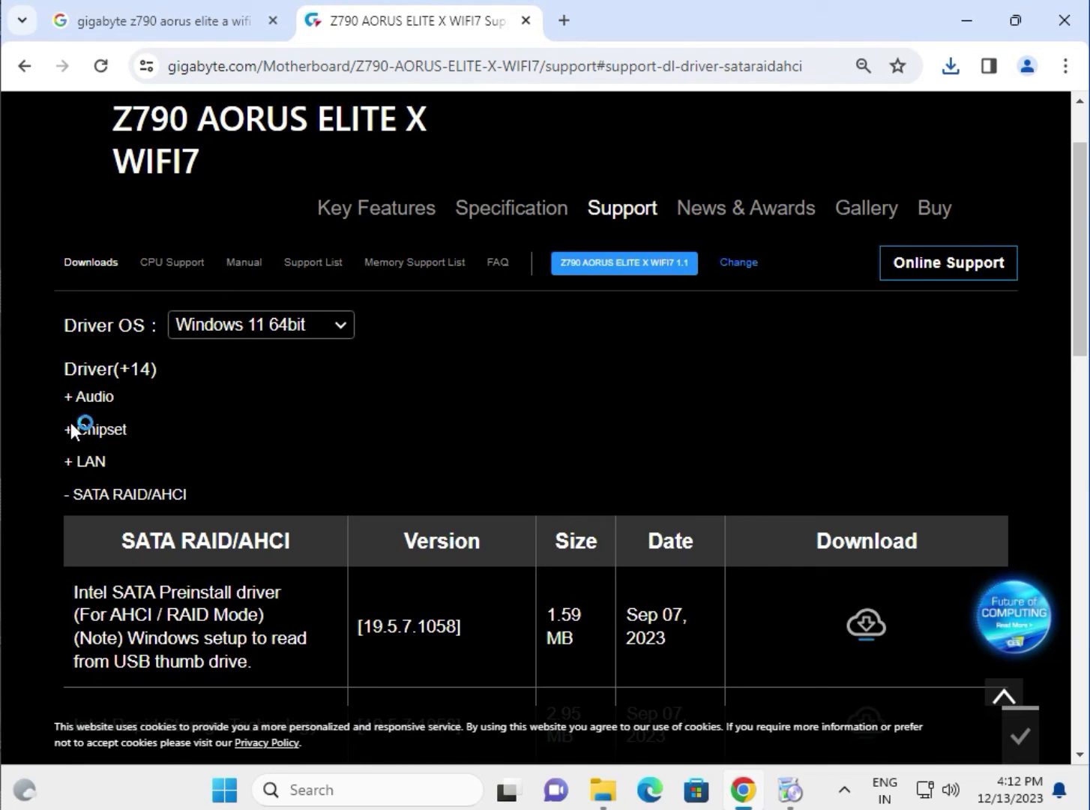
Expand the Chipset drivers and scroll down to the Intel Wi-Fi 7 WiFi and Bluetooth drivers.
left_click(96, 429)
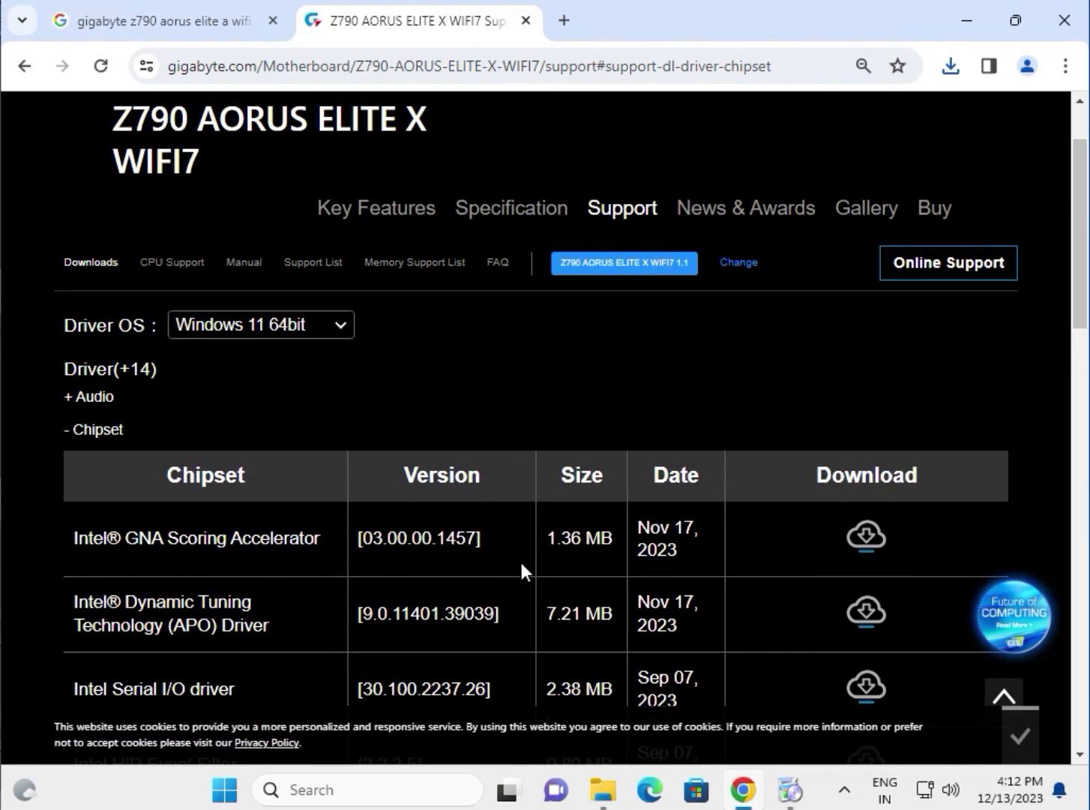
double_click(579, 539)
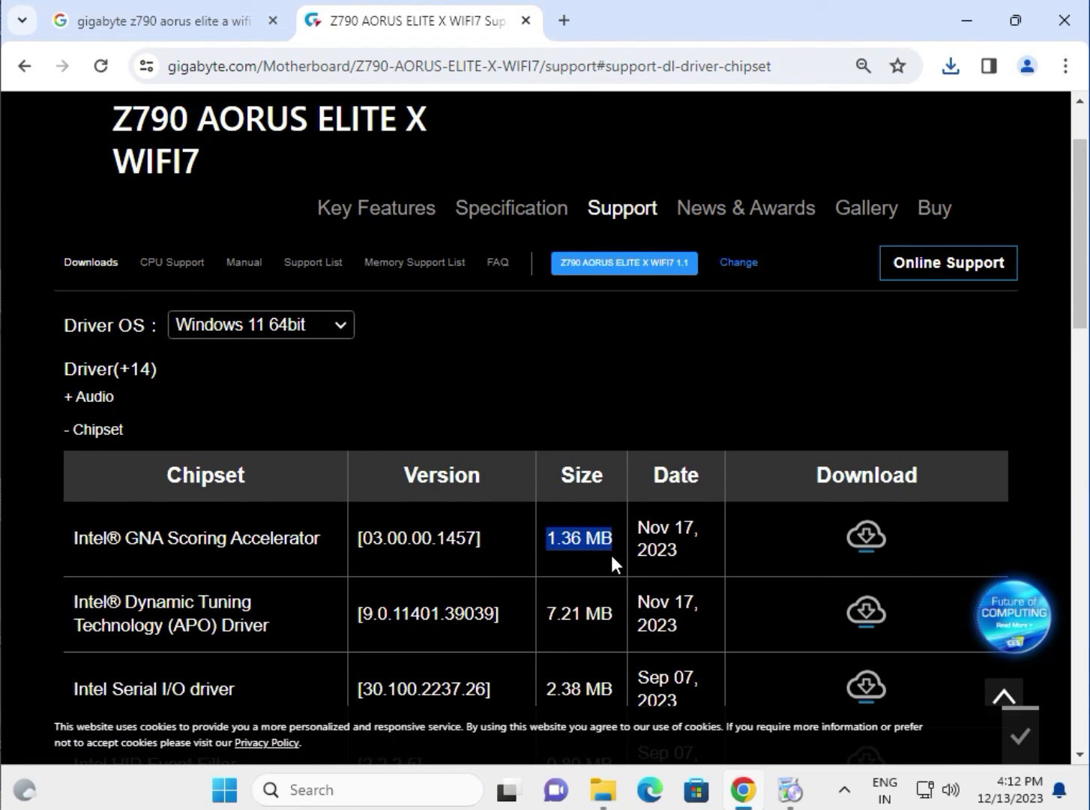
scroll("down", 3)
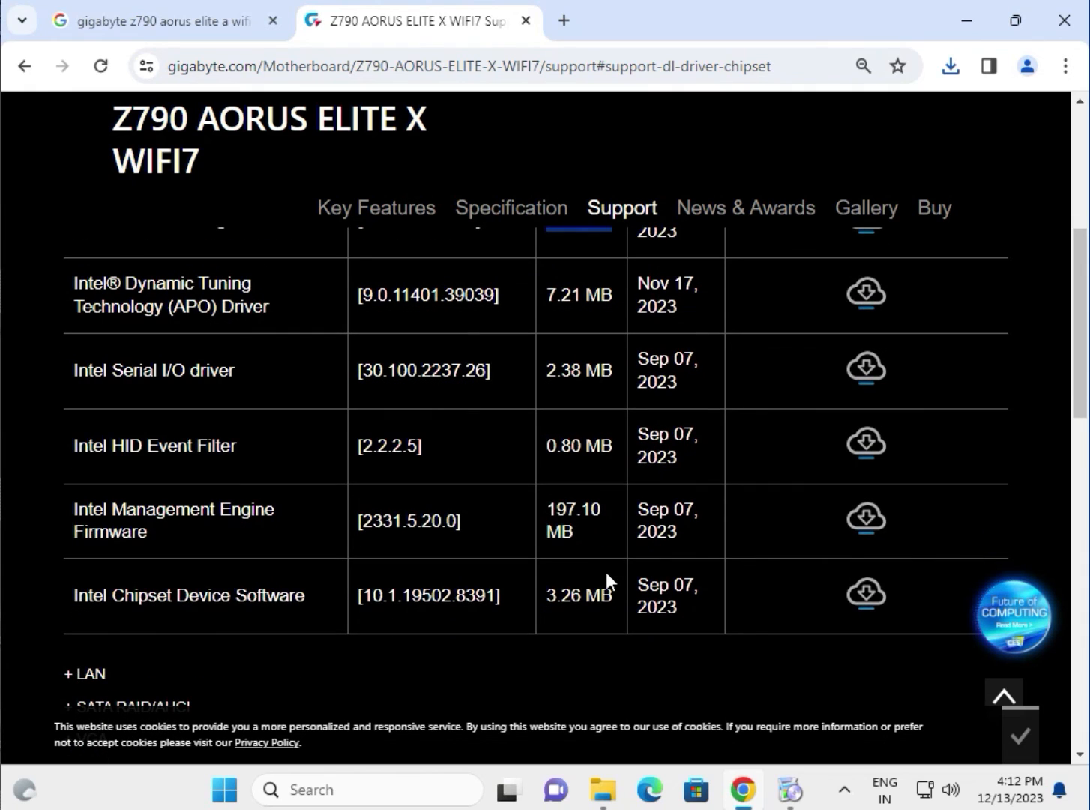
scroll("down", 3)
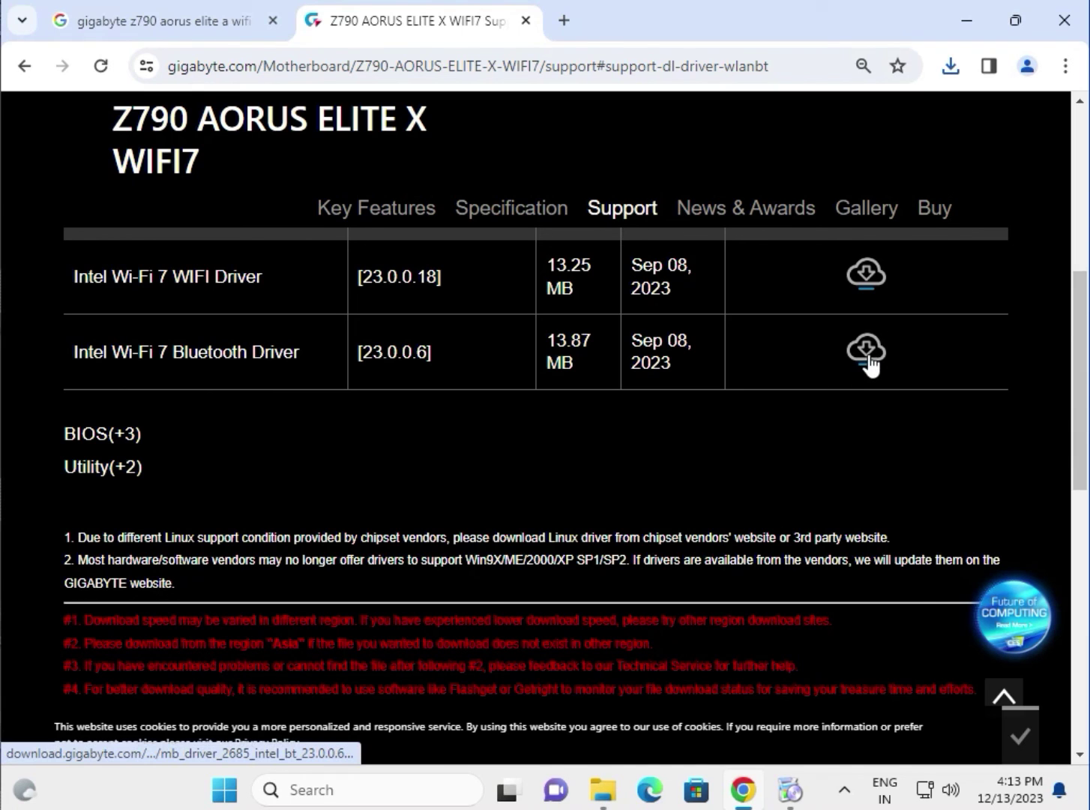
mouse_move(864, 351)
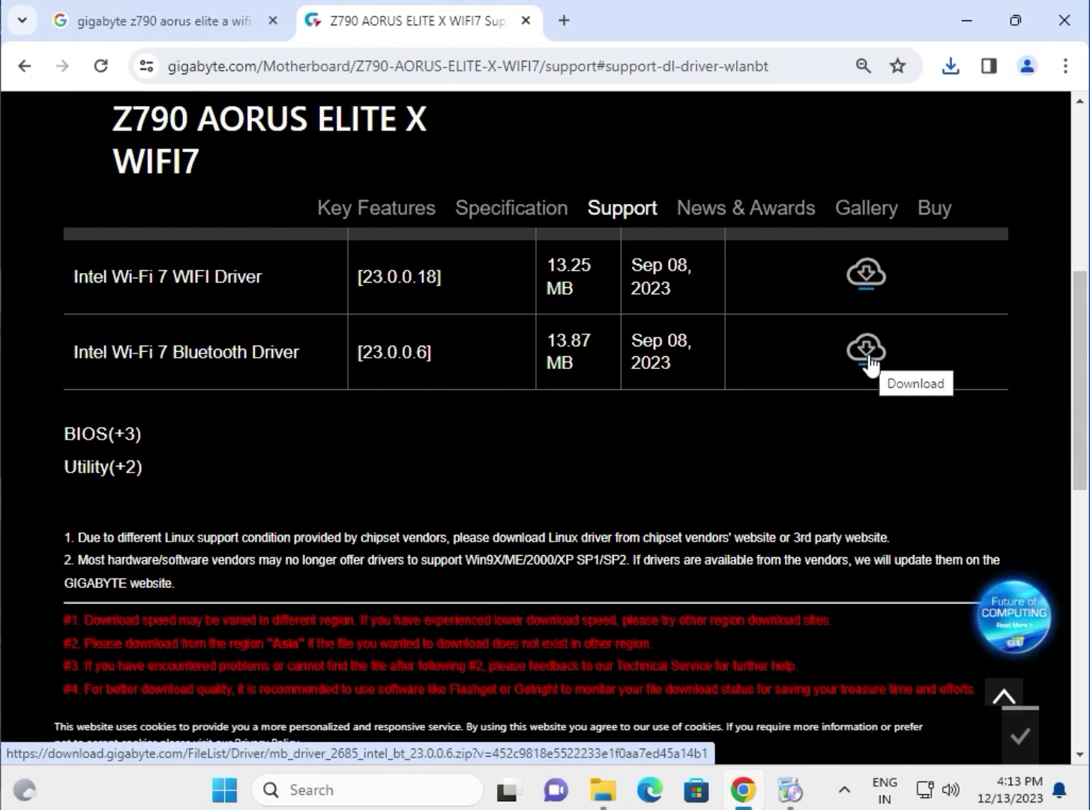